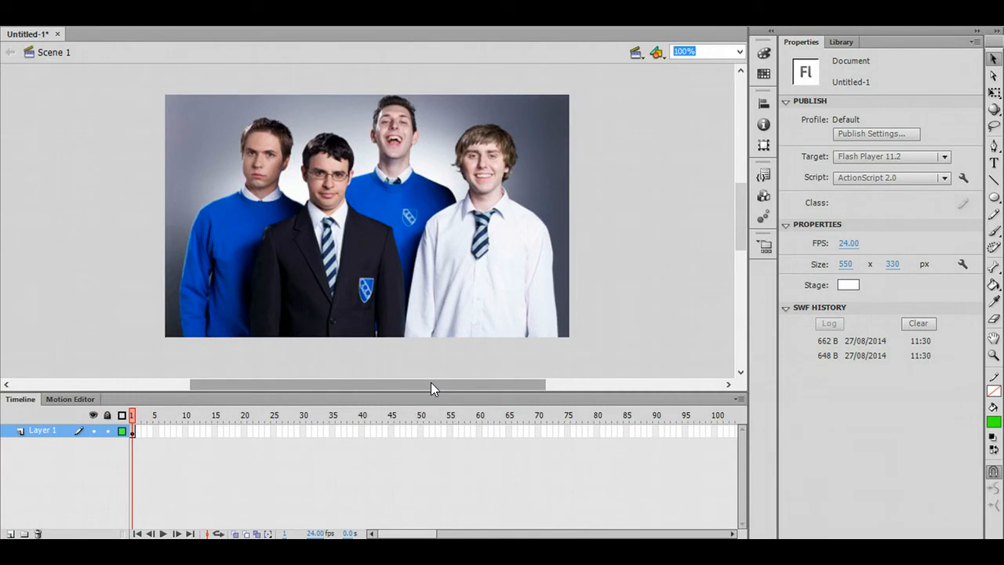
mouse_move(533, 318)
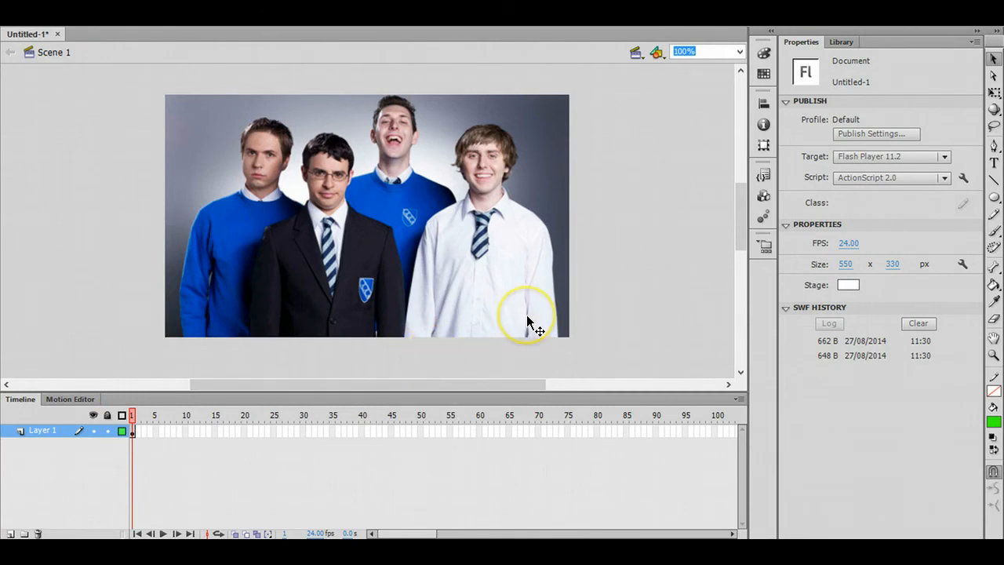
mouse_move(467, 270)
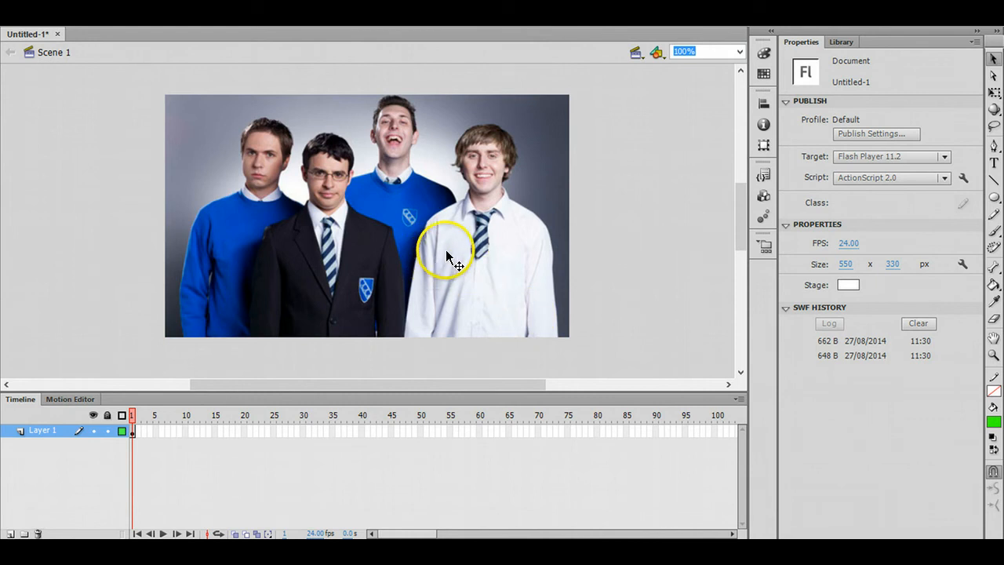
mouse_move(589, 303)
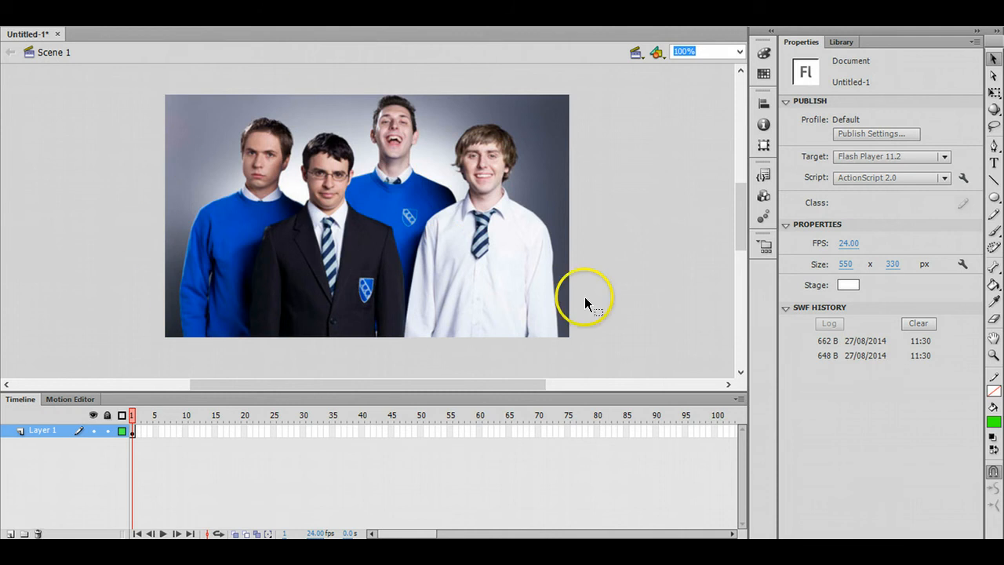
mouse_move(538, 287)
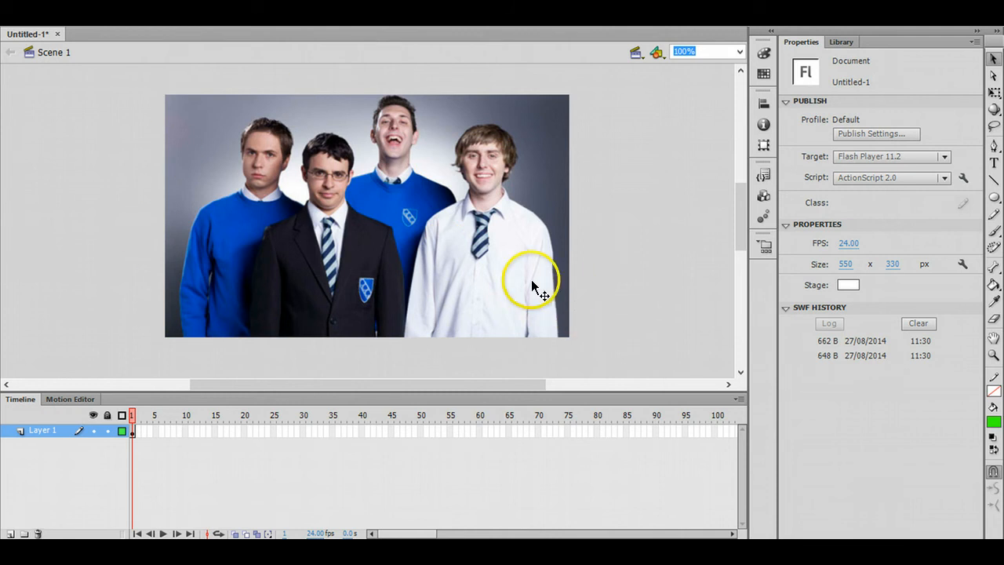
mouse_move(451, 153)
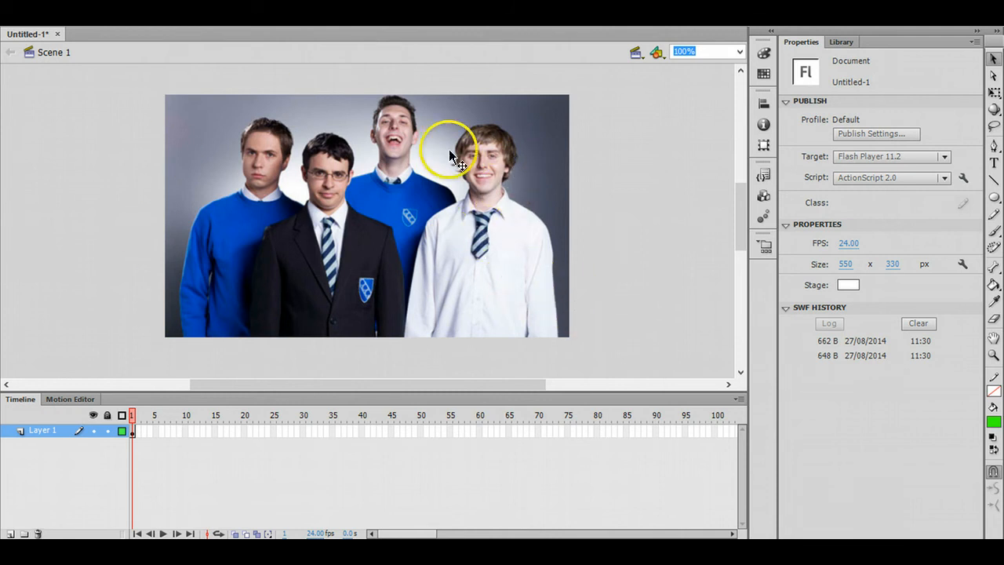
mouse_move(283, 153)
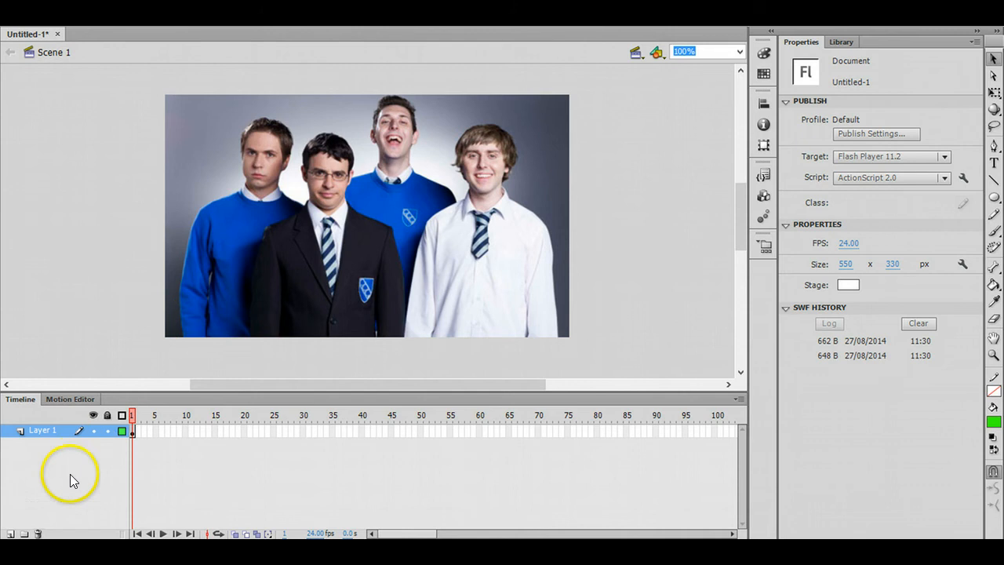
Add a new layer and draw a green circle over the right-hand man's face.
left_click(10, 533)
type("Buttons")
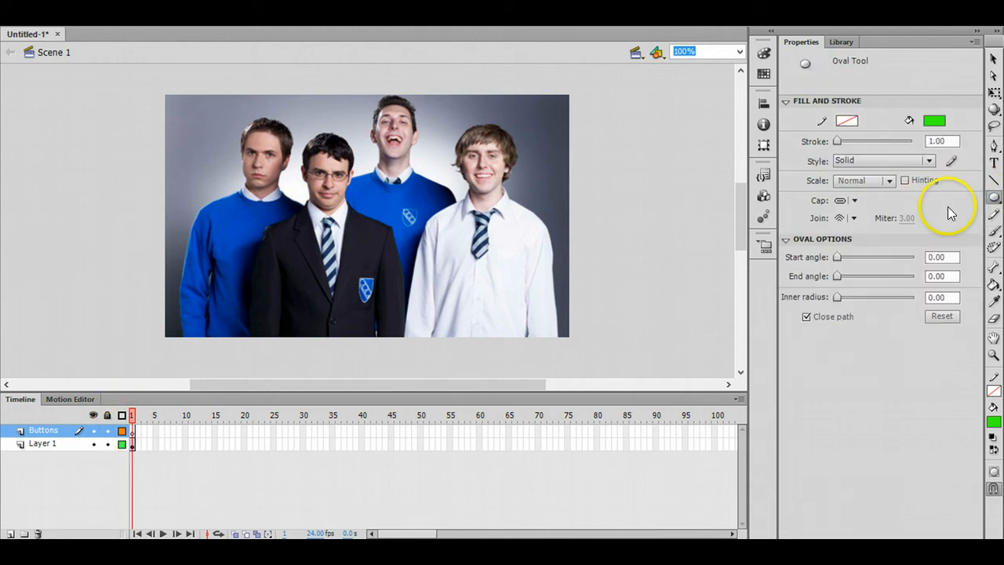
mouse_move(607, 183)
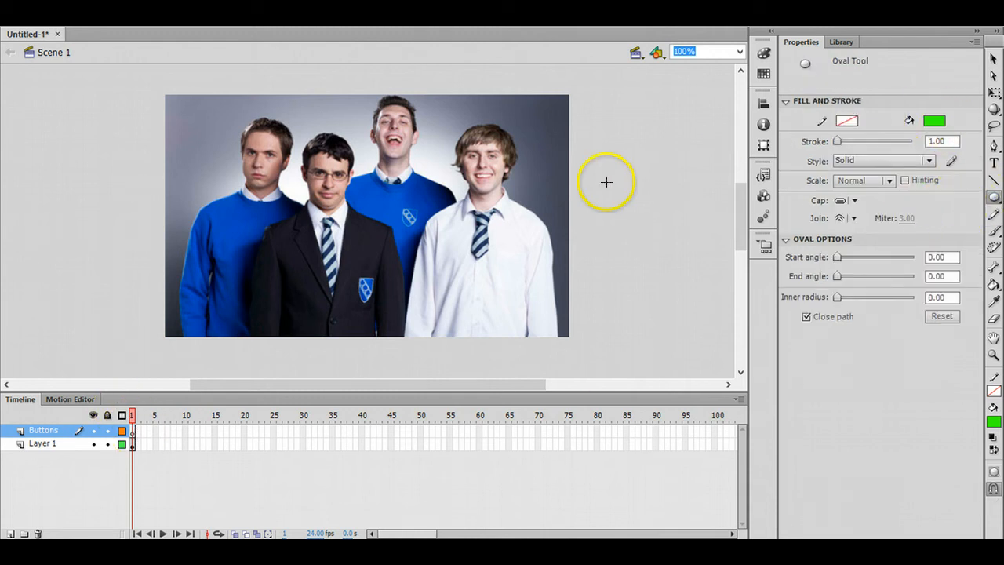
mouse_move(459, 129)
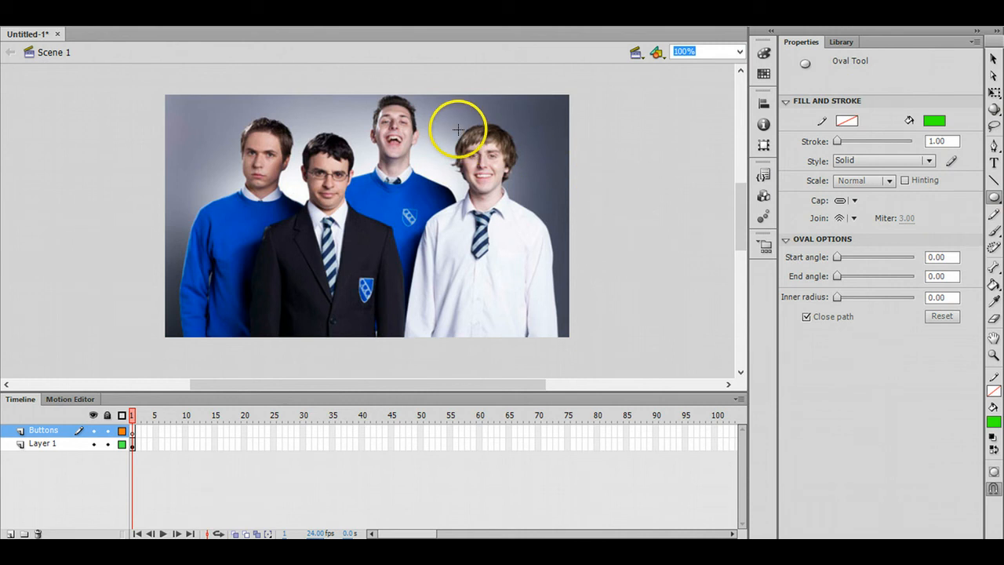
left_click_drag(459, 129, 526, 197)
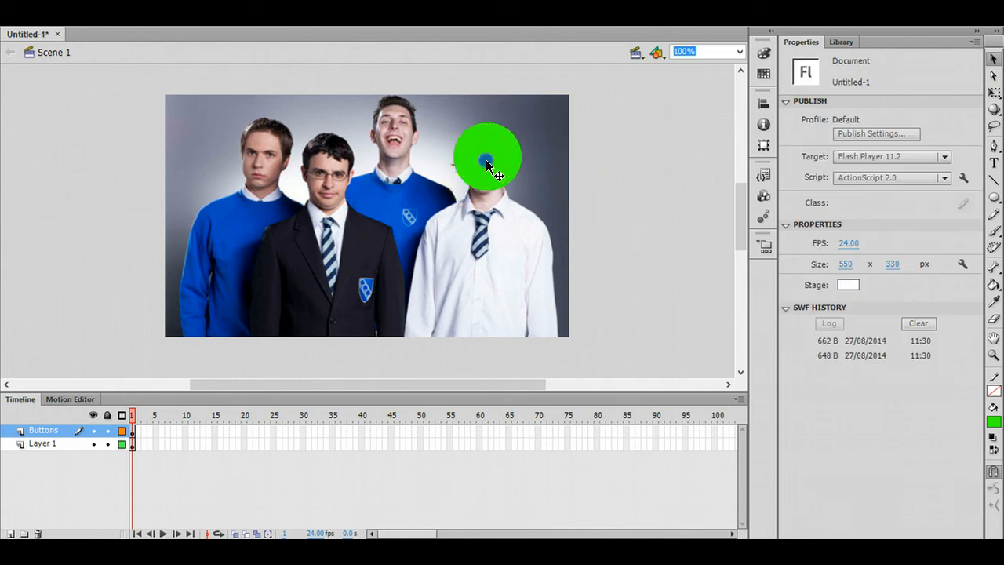
Convert the selected green circle into a Button-type symbol named 'Jay'.
left_click(487, 157)
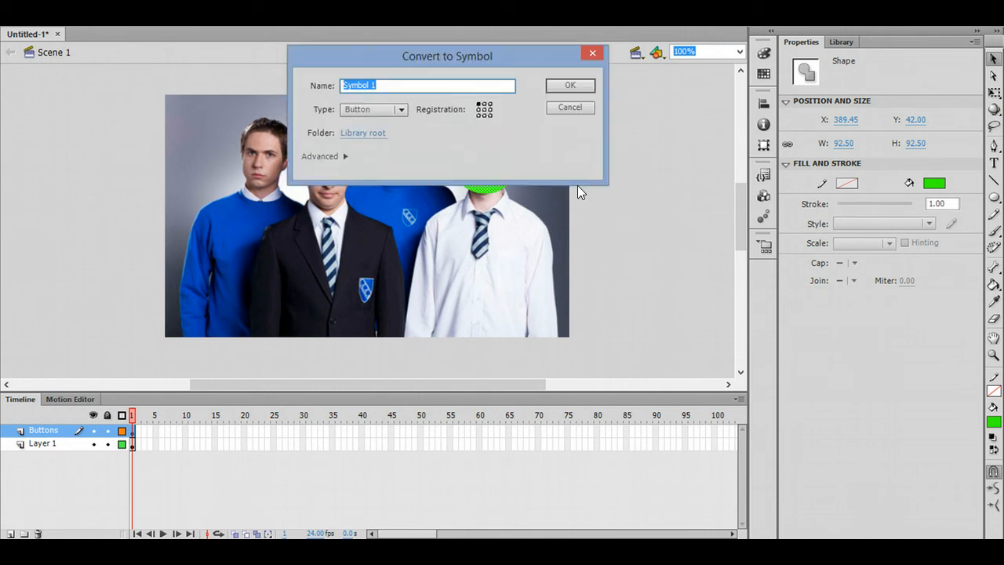
type("bu")
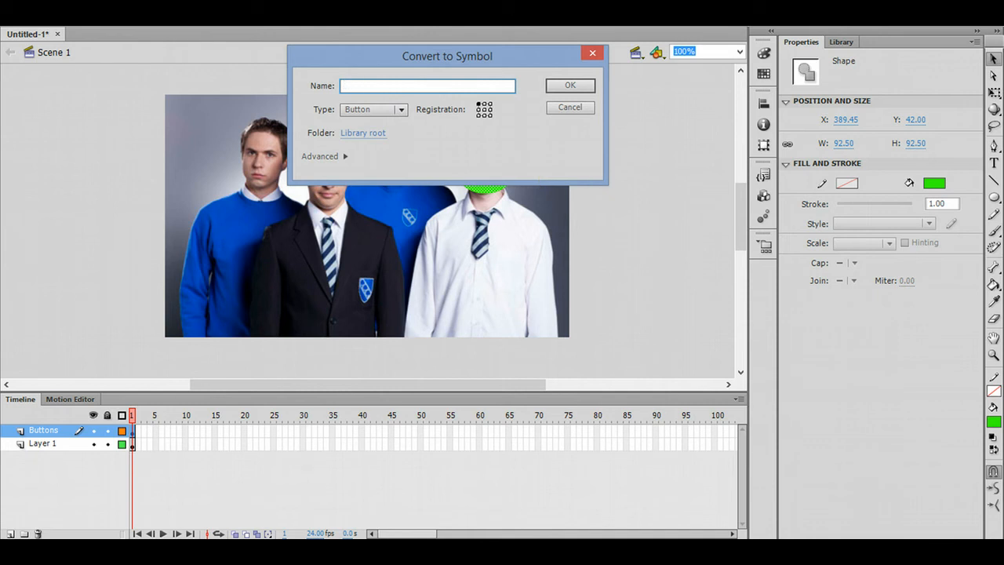
type("J")
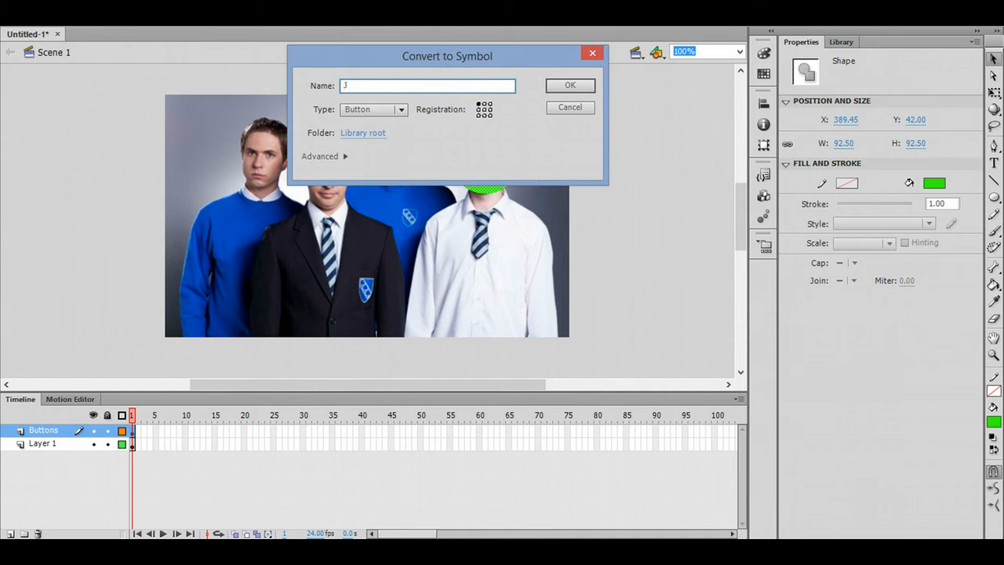
type("ay")
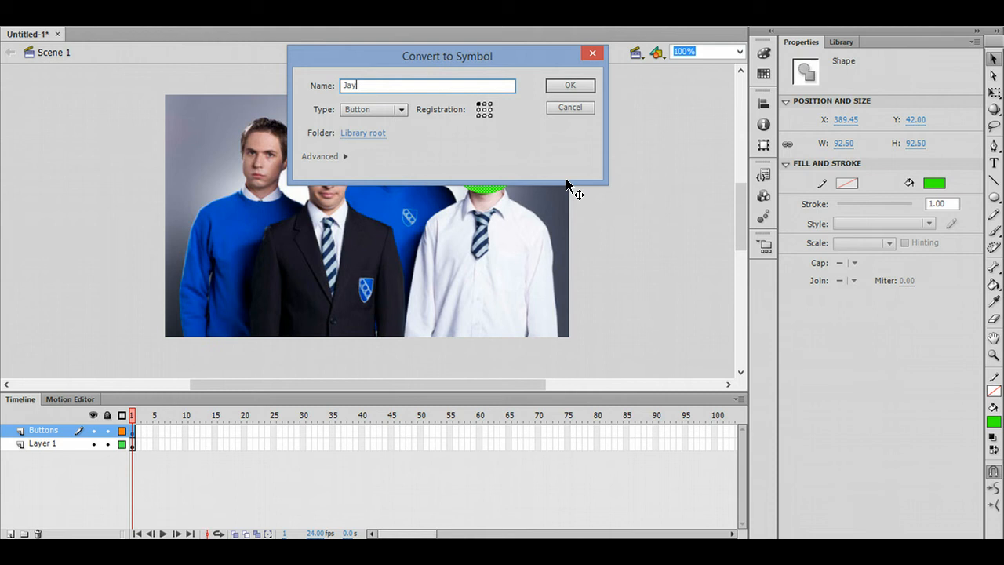
left_click(569, 84)
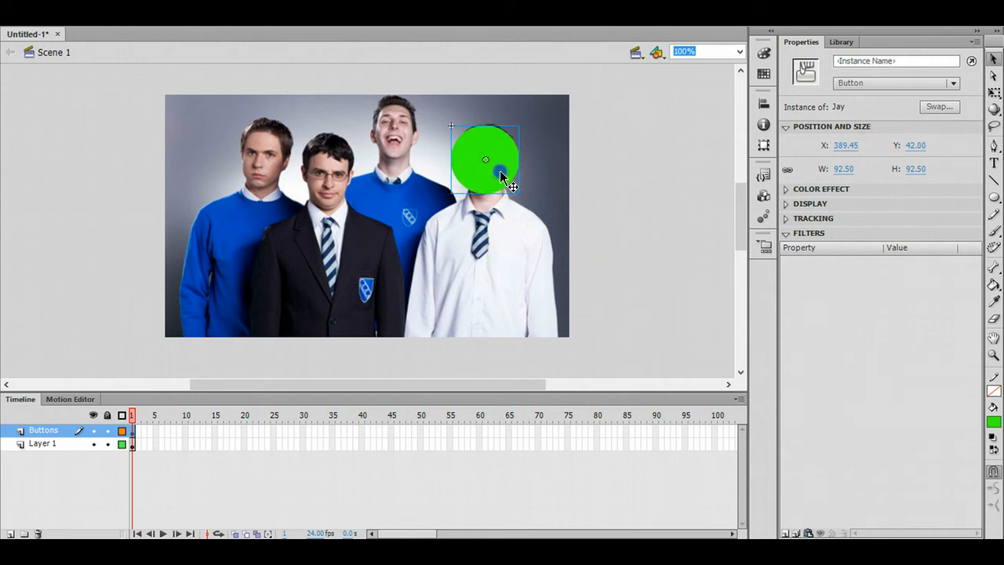
Inside the Jay button, move the circle's keyframe from the Up frame to the Hit frame.
double_click(485, 159)
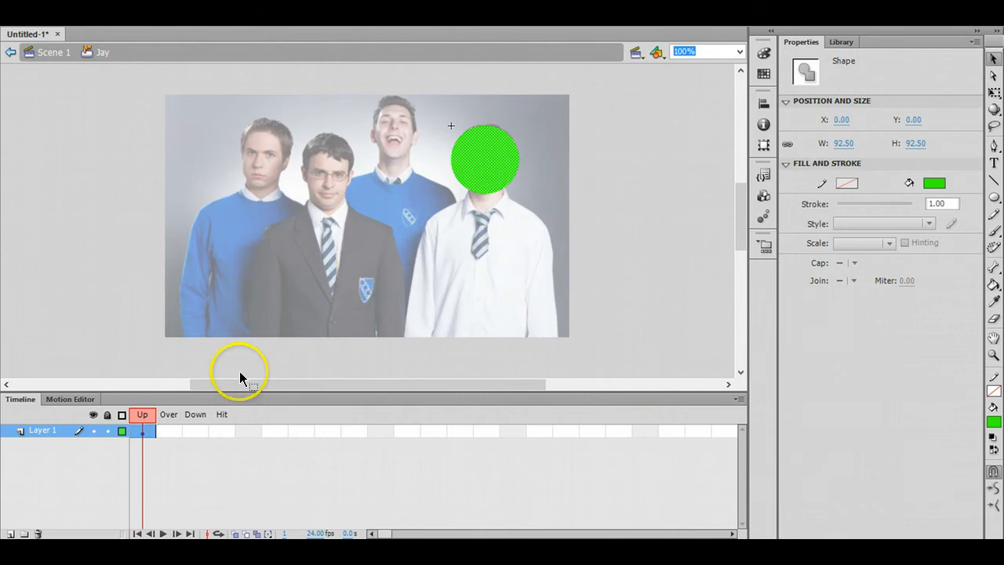
mouse_move(218, 394)
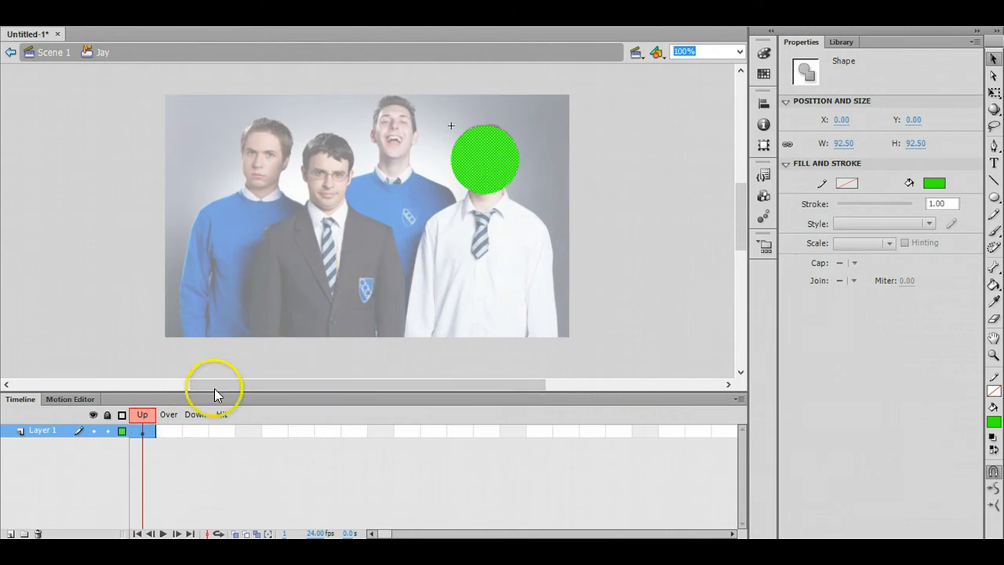
mouse_move(206, 435)
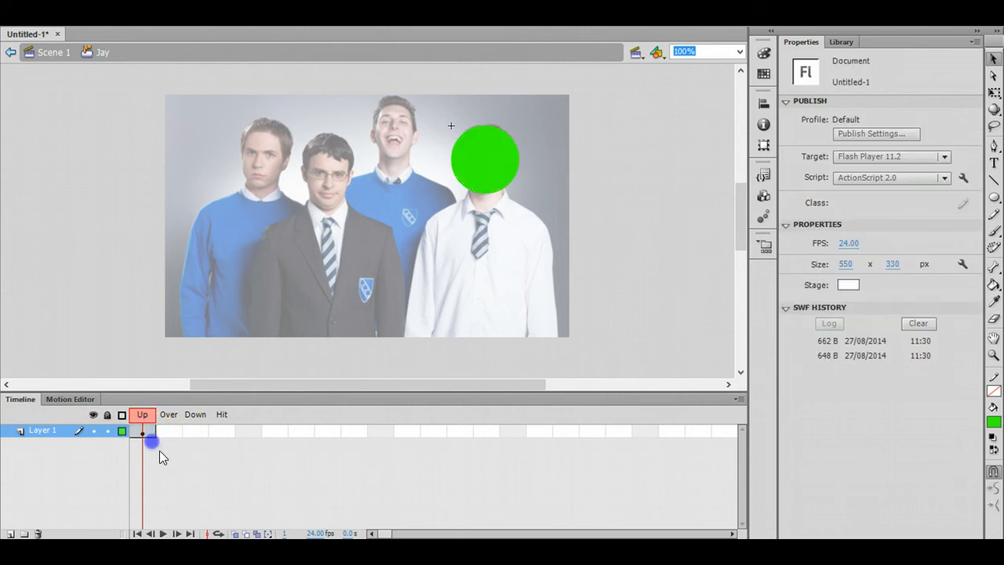
left_click(143, 431)
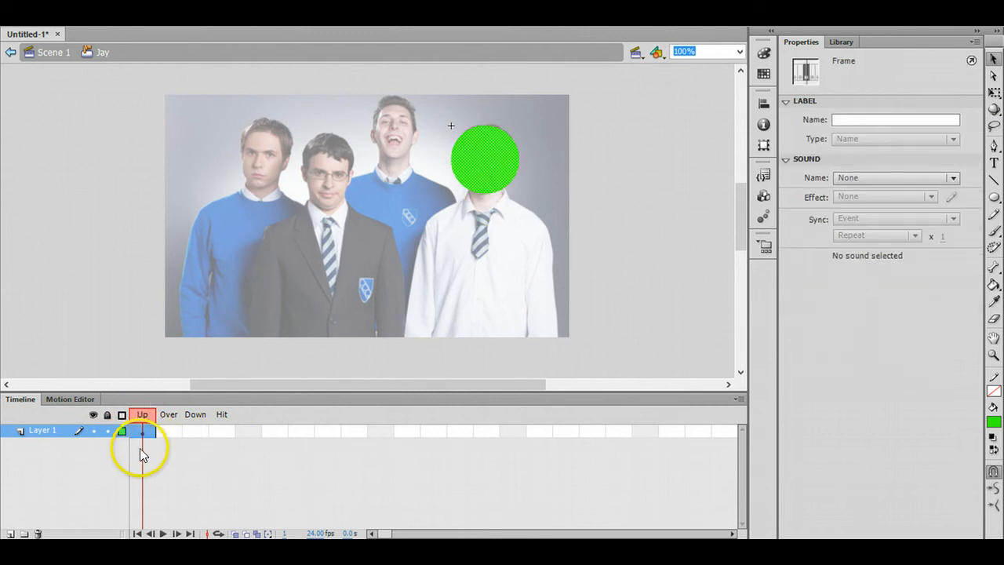
left_click(149, 431)
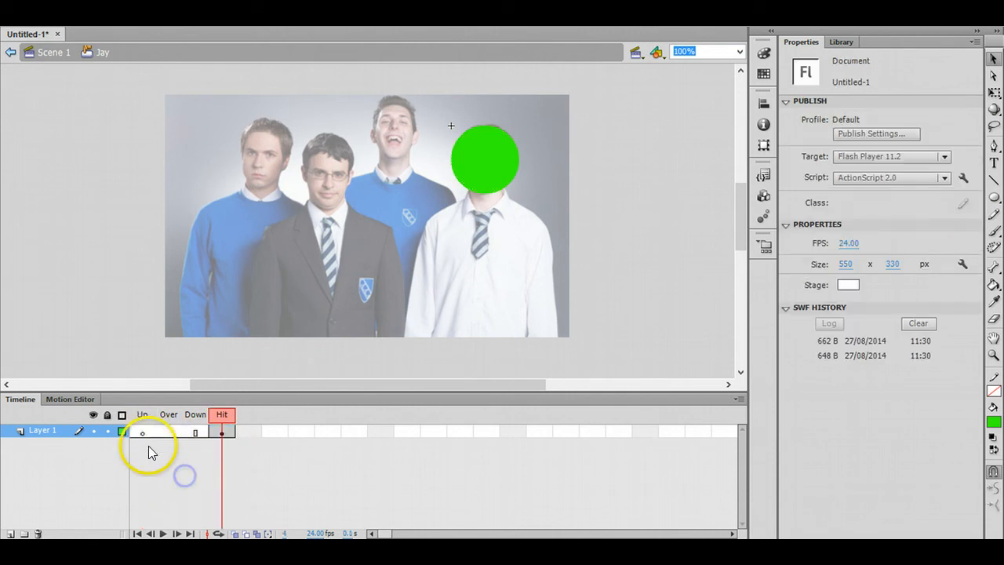
left_click(142, 432)
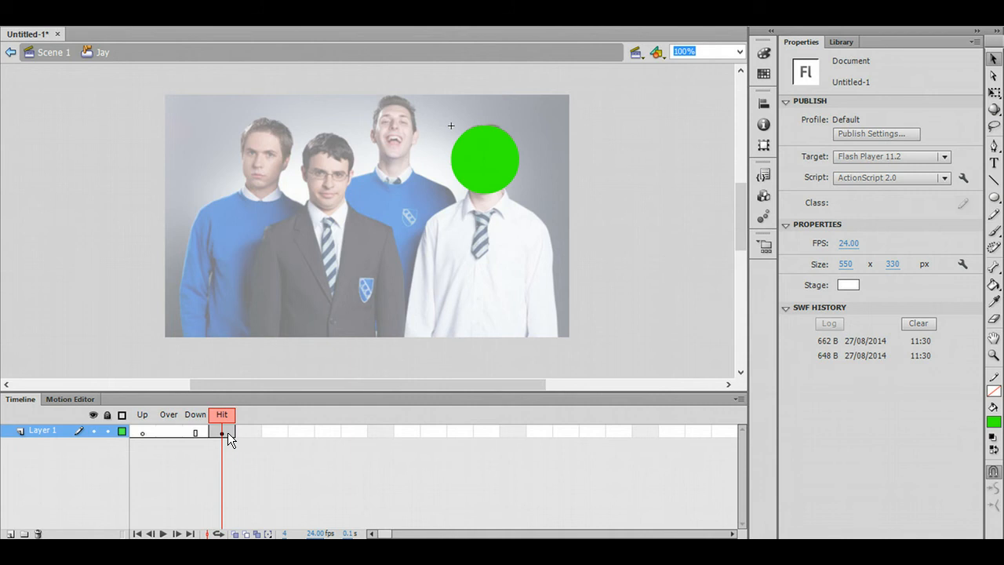
mouse_move(430, 423)
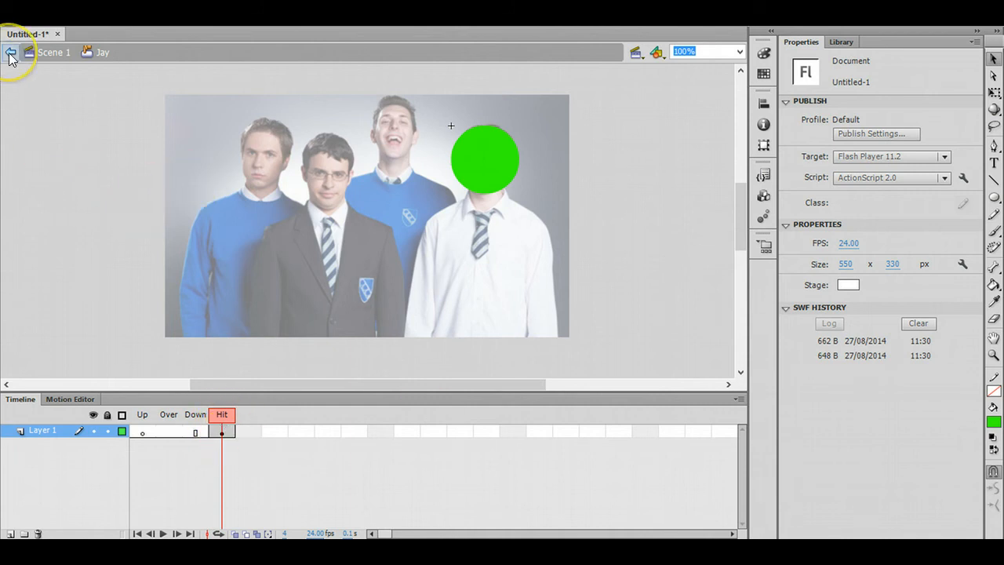
left_click(11, 52)
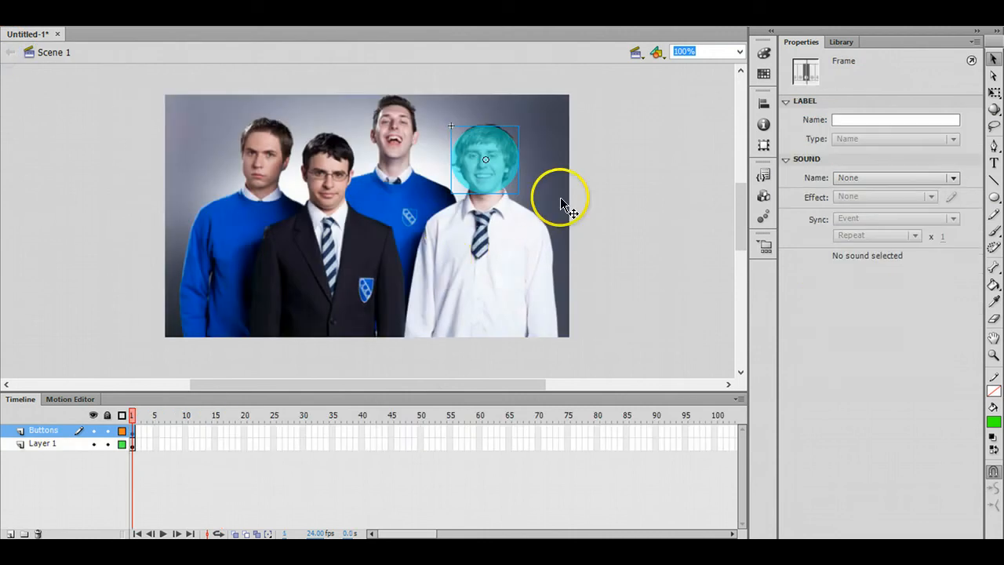
left_click(455, 157)
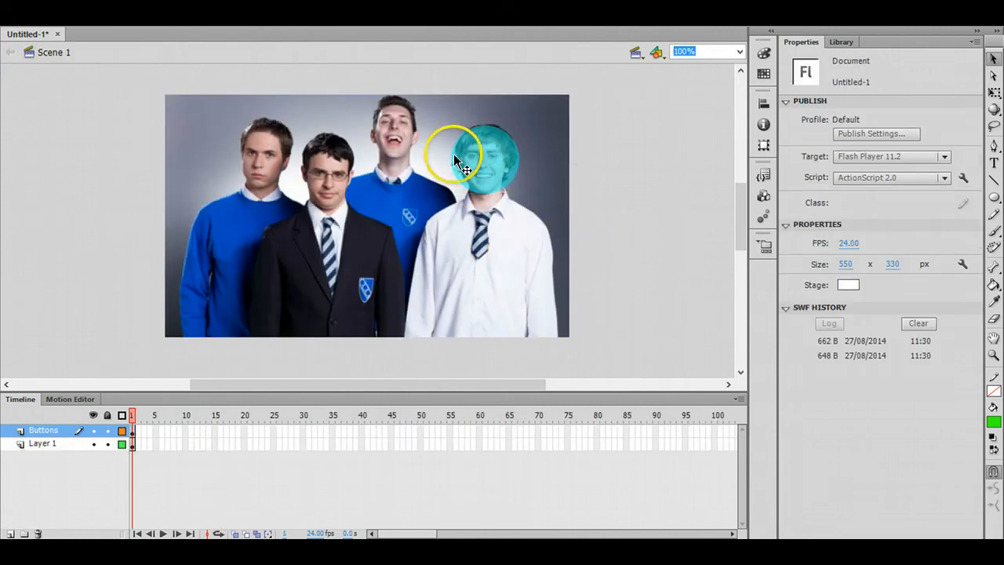
mouse_move(506, 165)
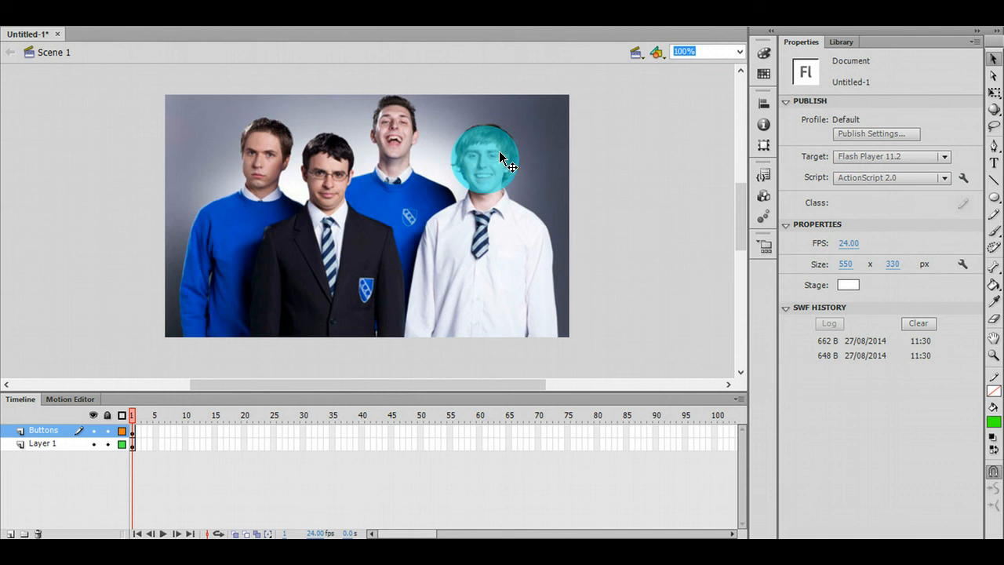
Test the movie with Ctrl+Enter, check the invisible face button, and close the preview.
key("ctrl+Return")
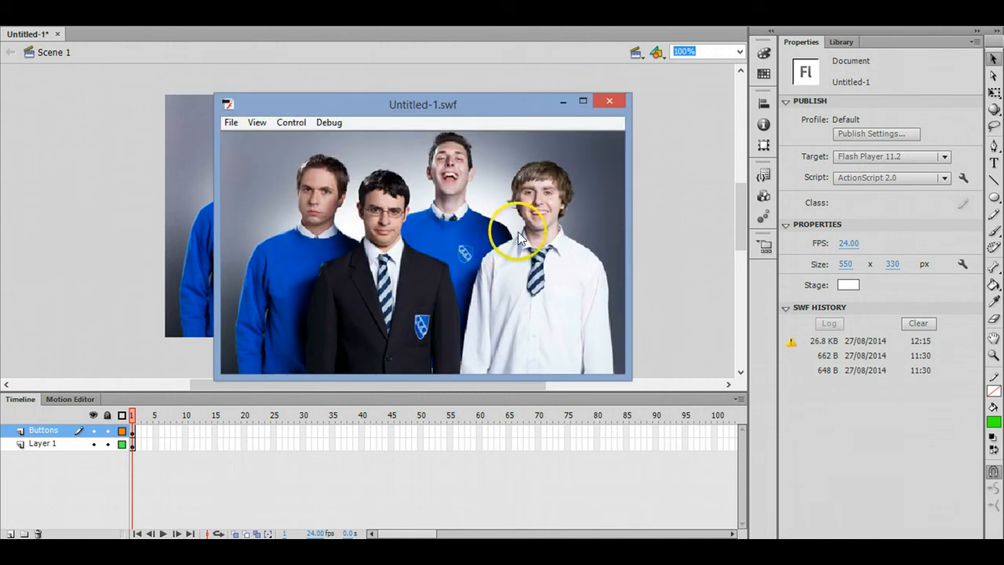
mouse_move(532, 192)
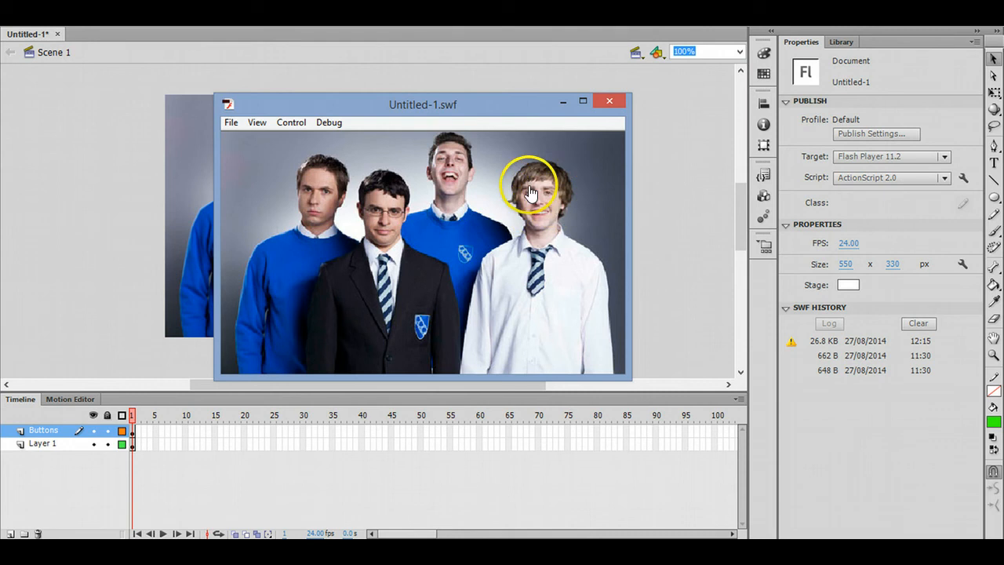
mouse_move(553, 195)
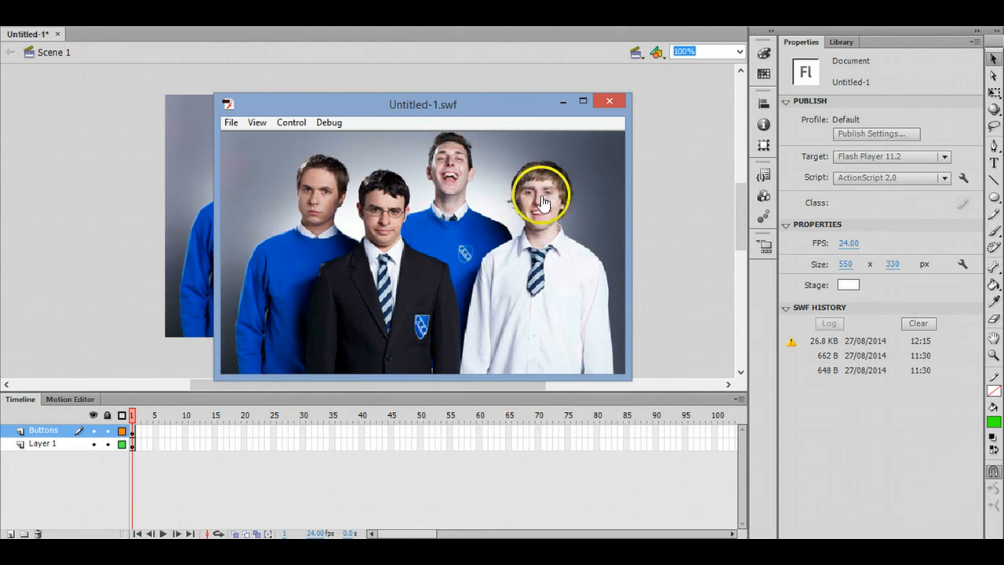
mouse_move(527, 272)
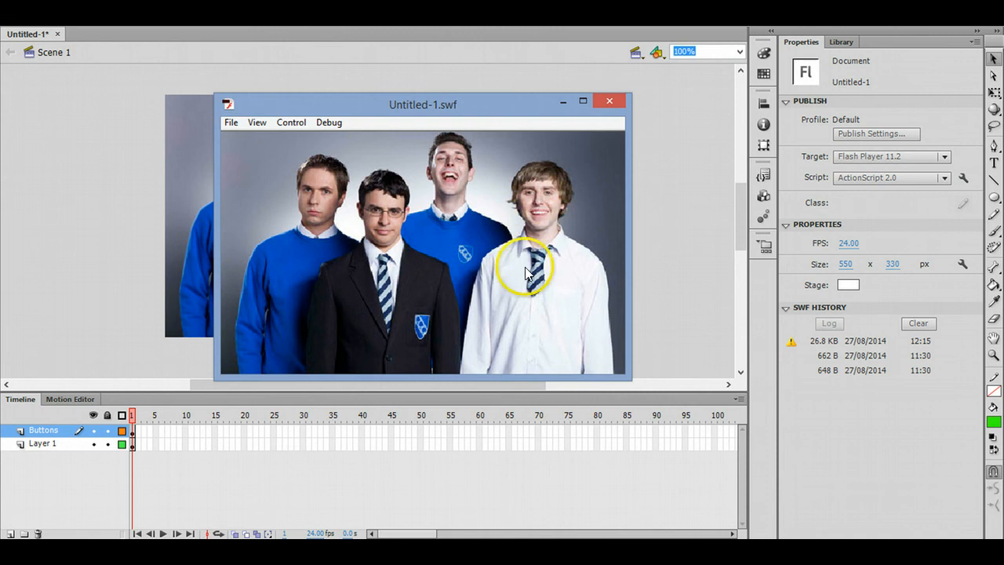
mouse_move(544, 214)
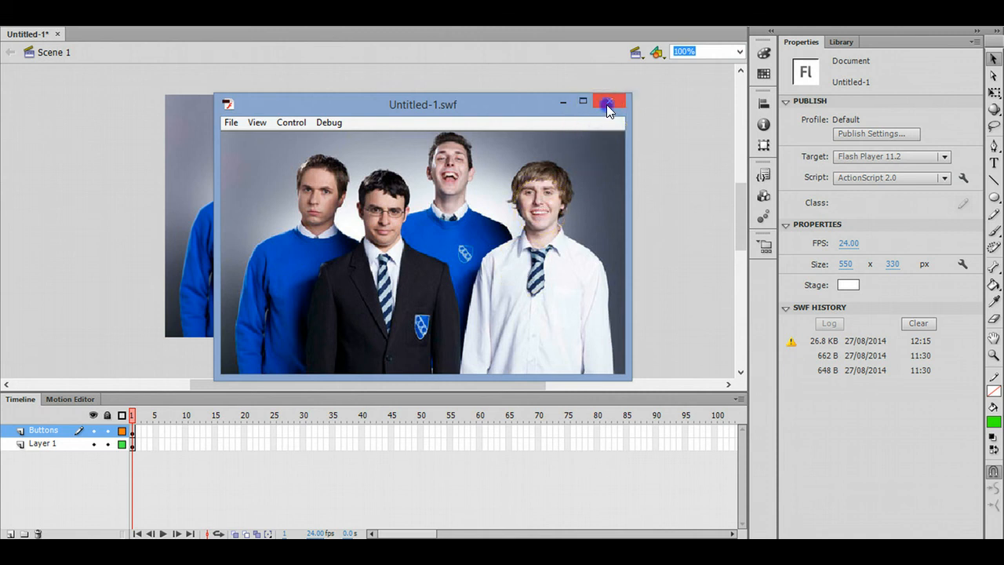
left_click(608, 103)
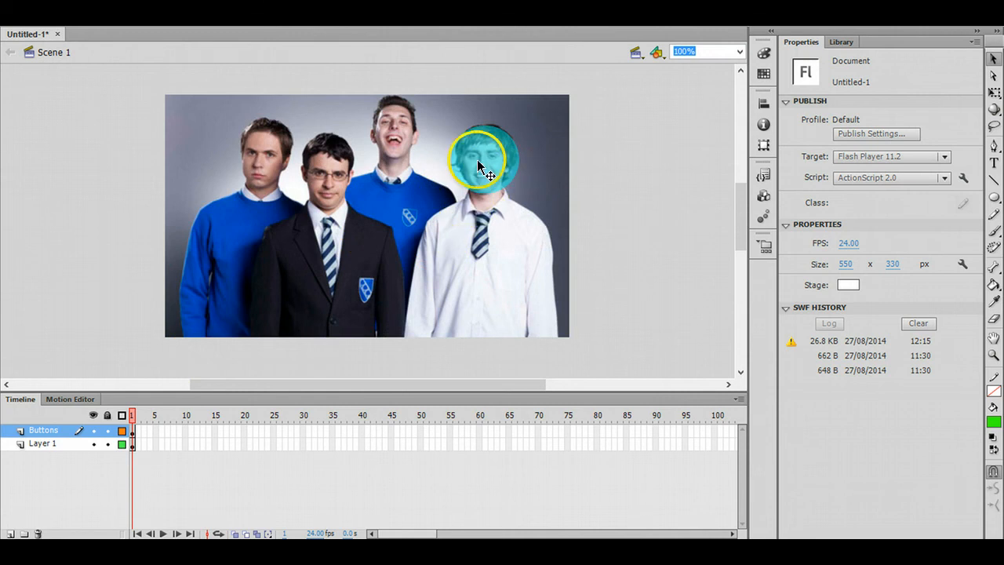
Edit the Jay button symbol and select its Over state frame.
double_click(483, 161)
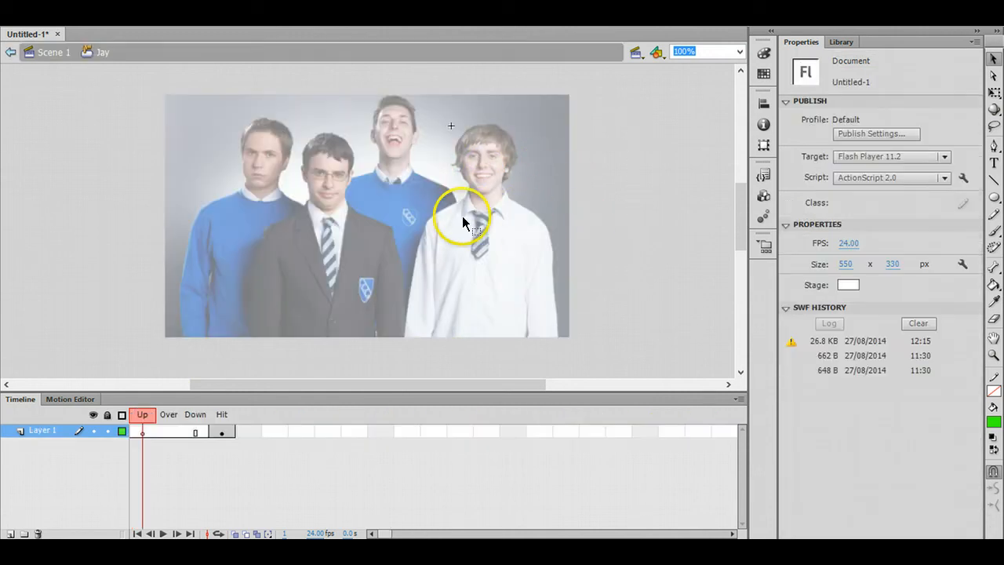
mouse_move(165, 502)
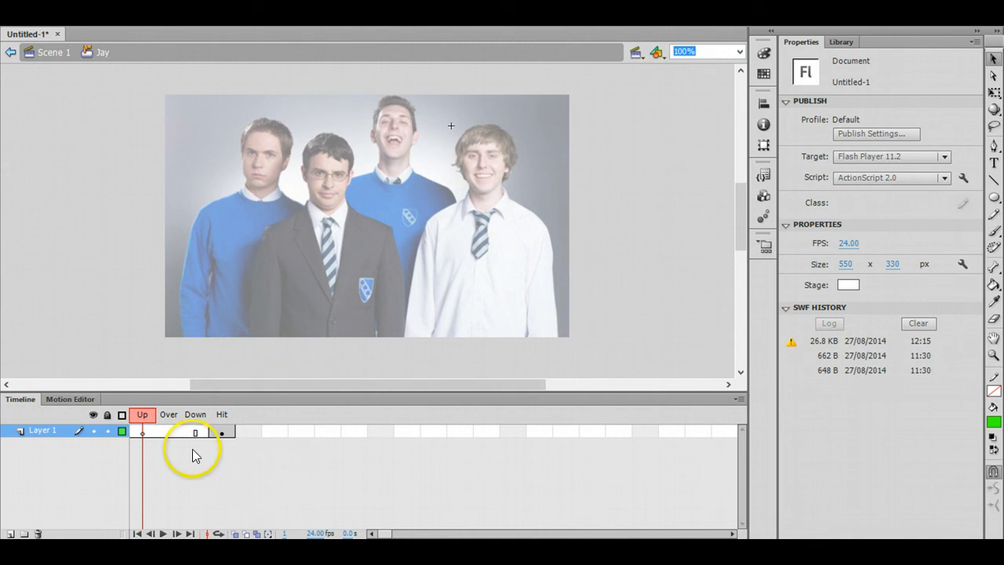
left_click(168, 433)
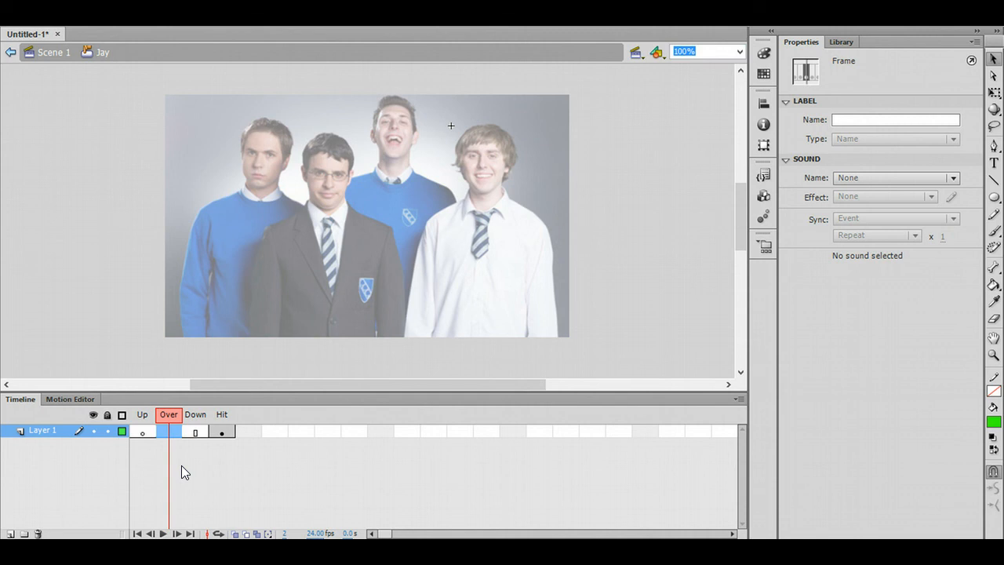
mouse_move(250, 406)
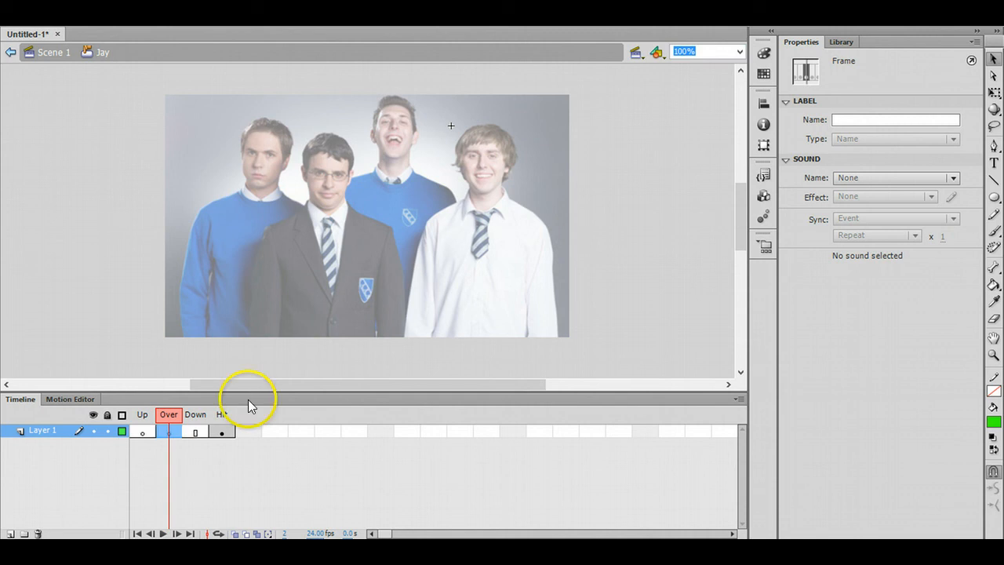
mouse_move(994, 165)
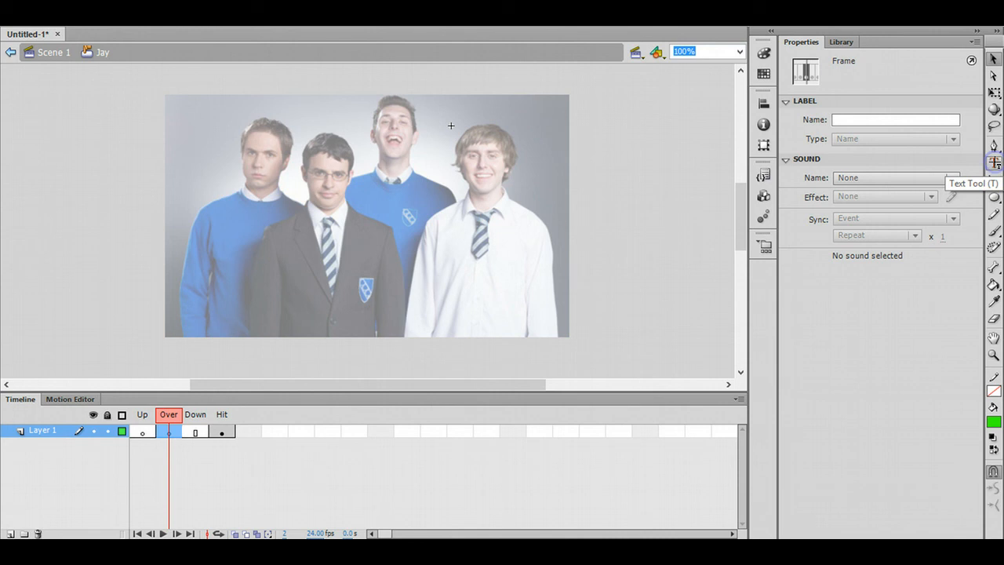
Place black 'Jay' text above the right man's head in the Over state.
left_click(995, 163)
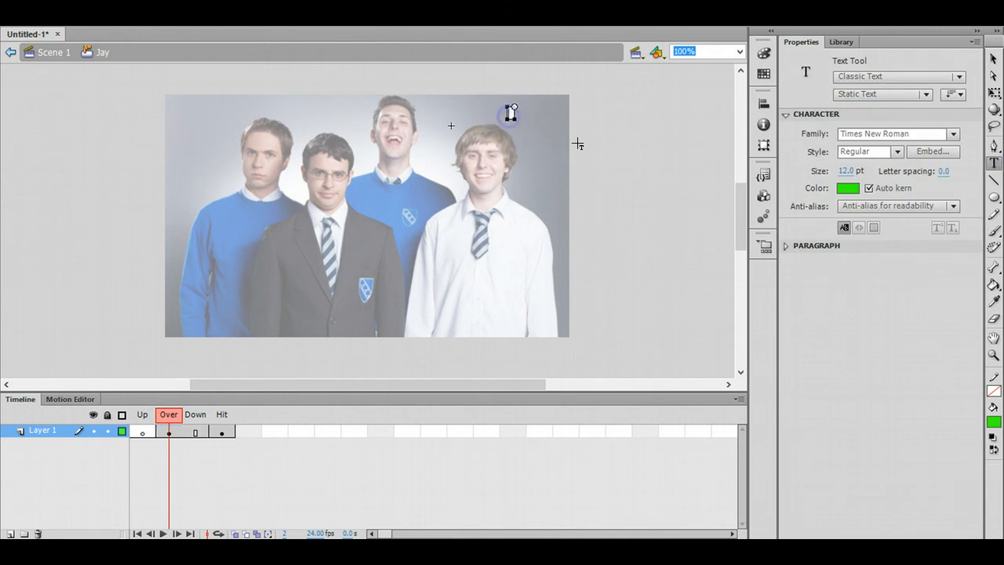
left_click(510, 112)
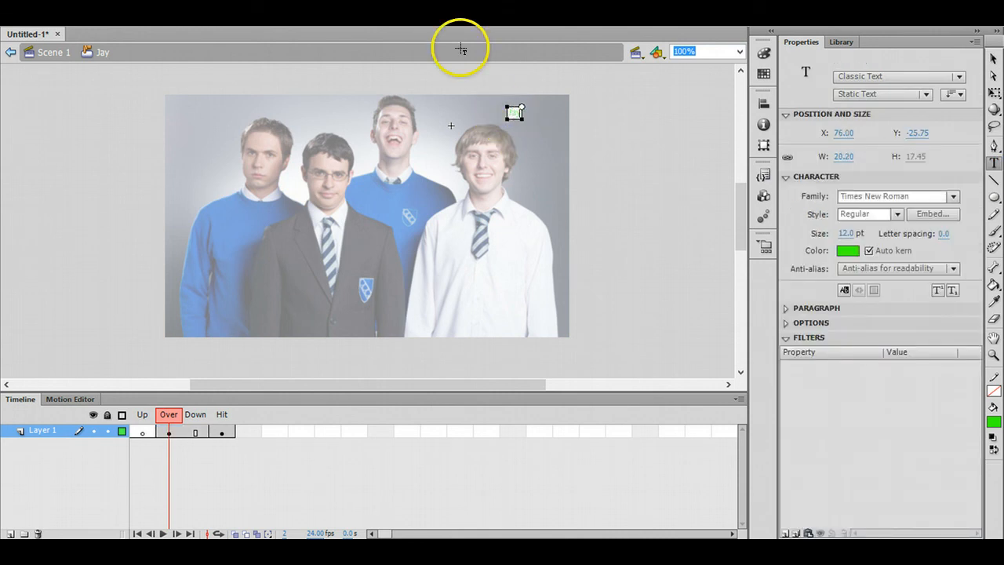
left_click(849, 251)
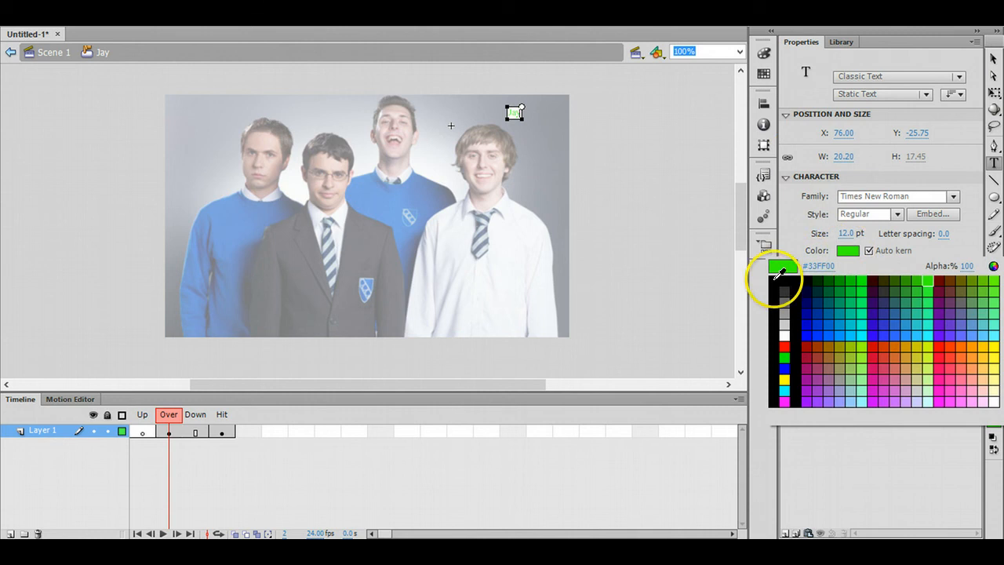
left_click(783, 291)
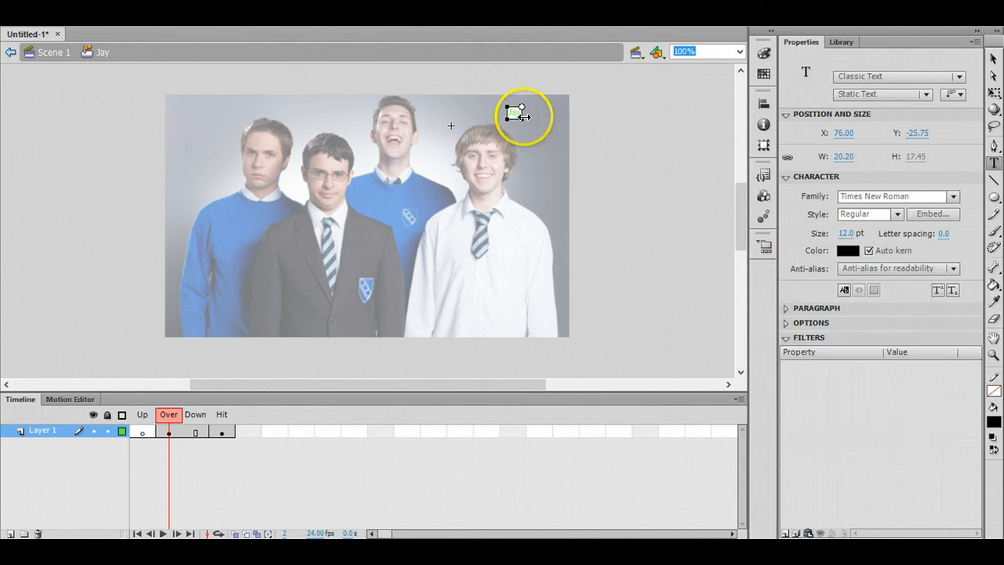
left_click(848, 251)
type("Jay")
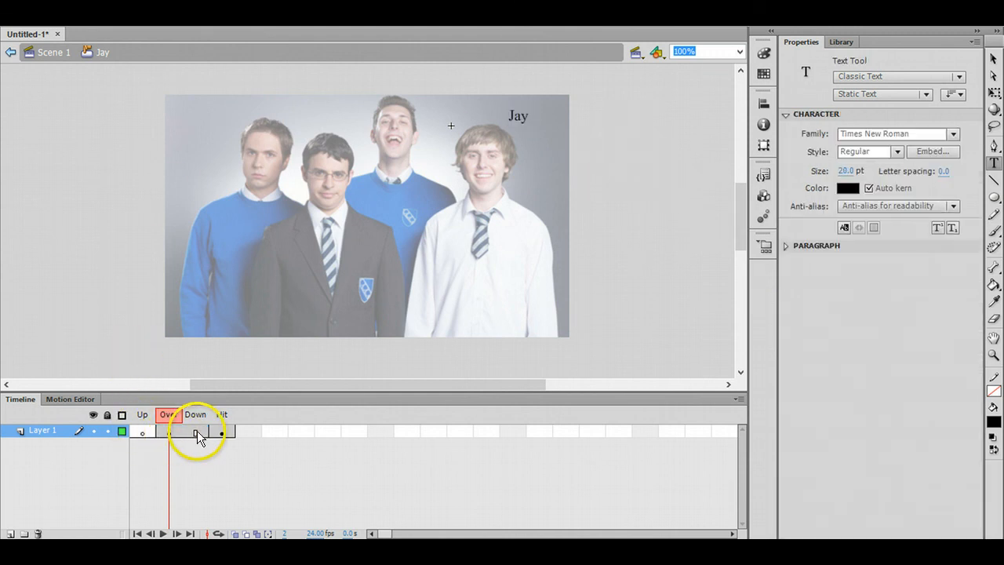
left_click(142, 430)
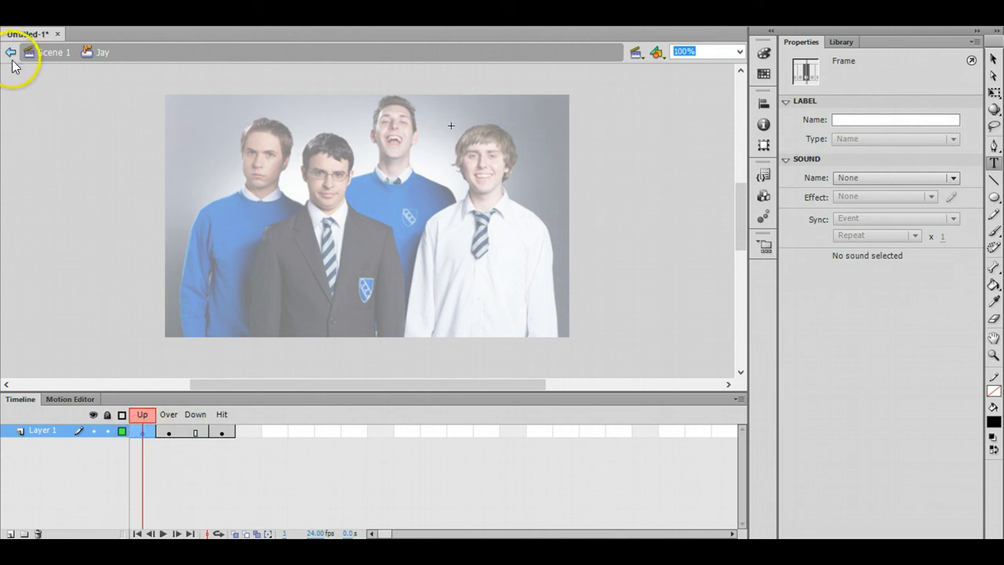
Exit the Jay button back to Scene 1 via the edit bar's back arrow.
left_click(11, 52)
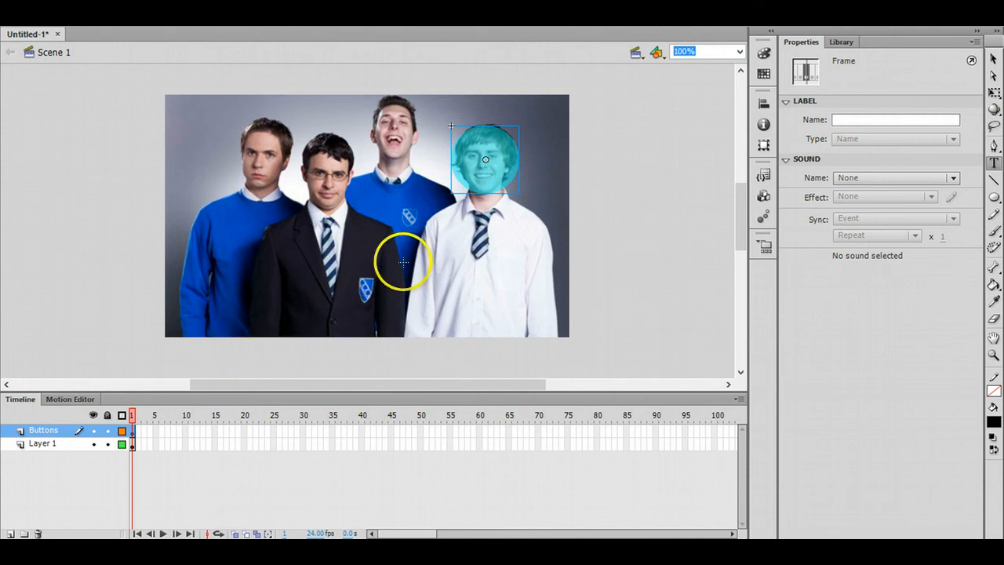
mouse_move(286, 197)
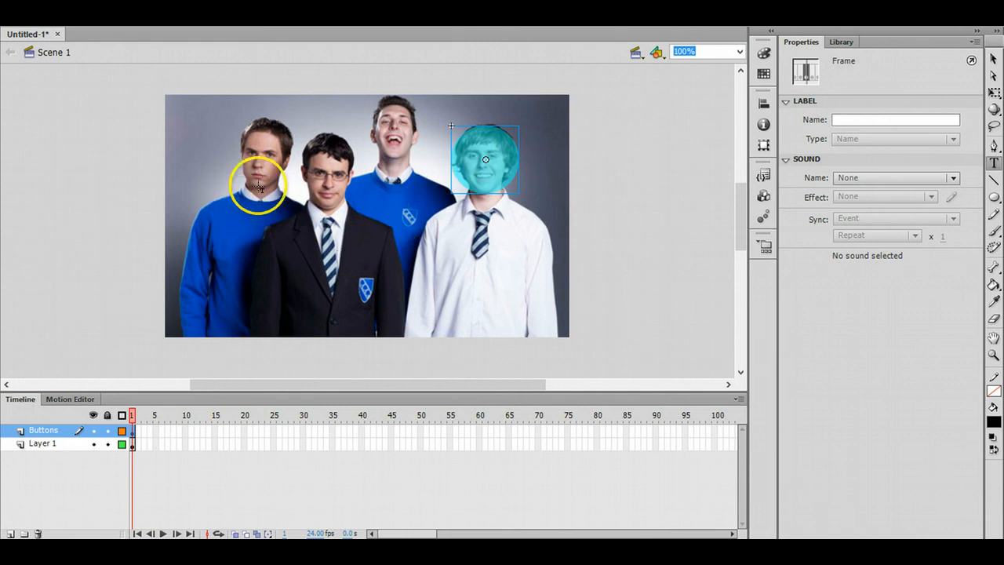
mouse_move(406, 259)
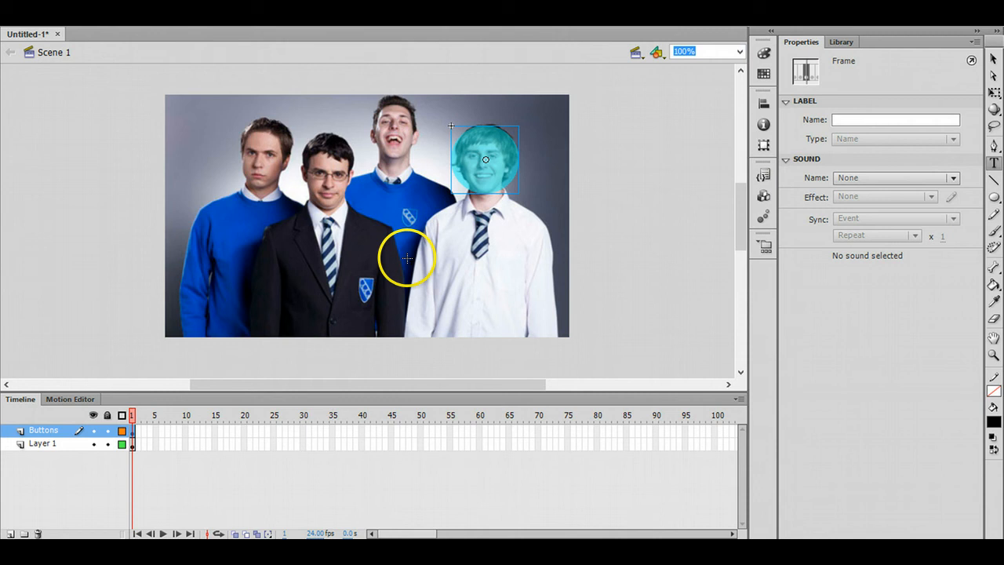